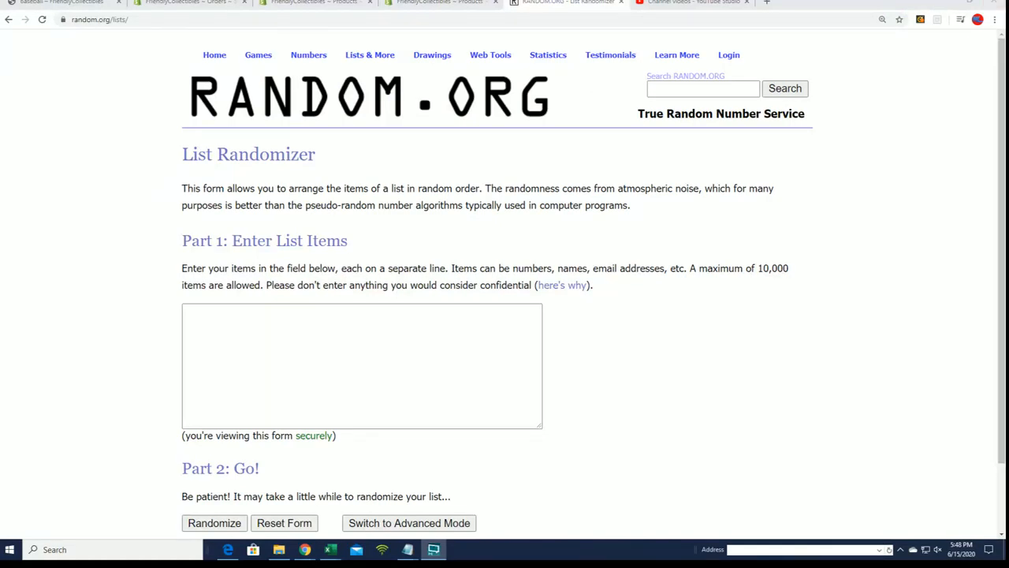
{"action": "left_click", "coordinate": [407, 549]}
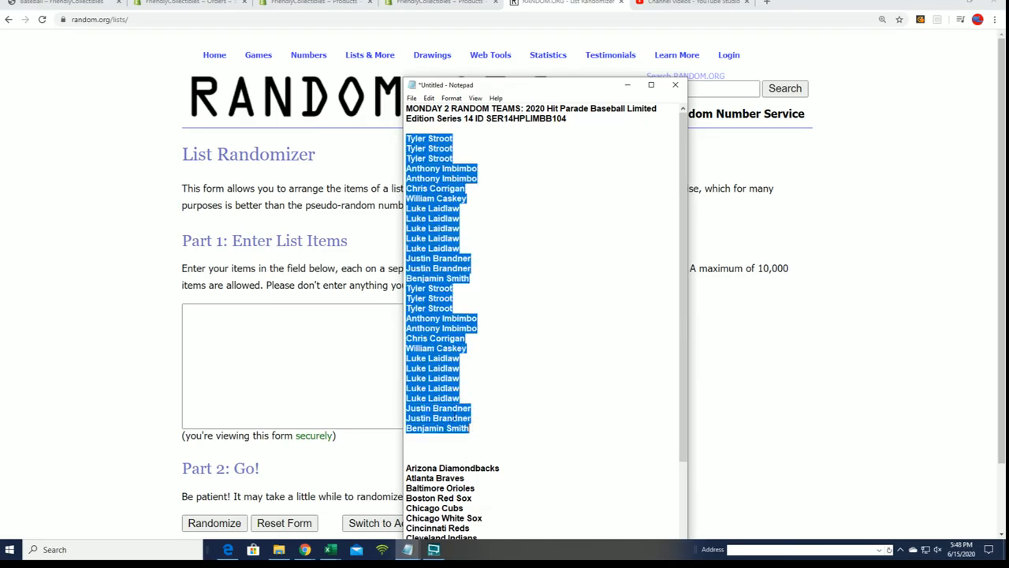
{"action": "left_click", "coordinate": [675, 84]}
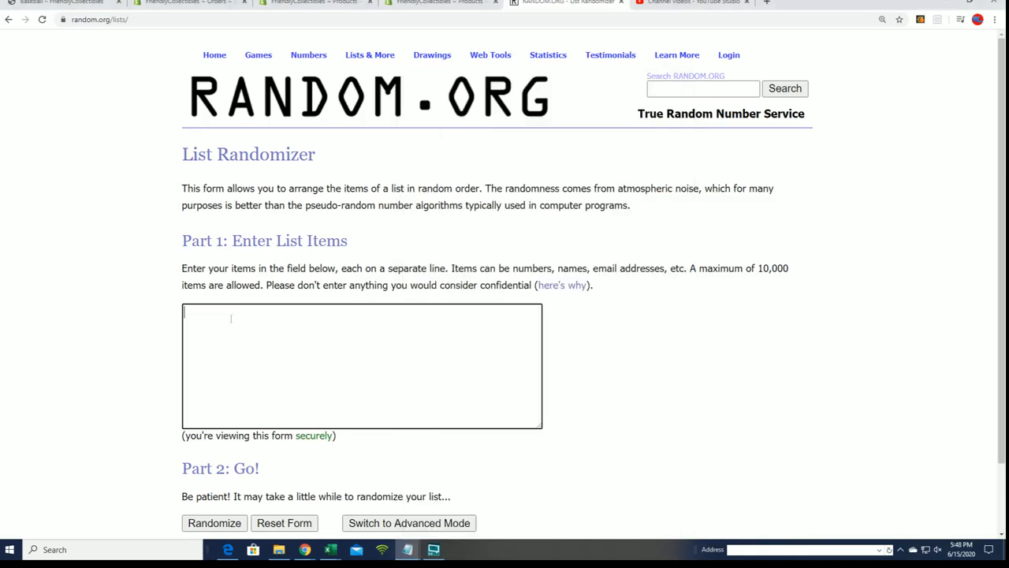
{"action": "type", "text": "Chris Corrigan"}
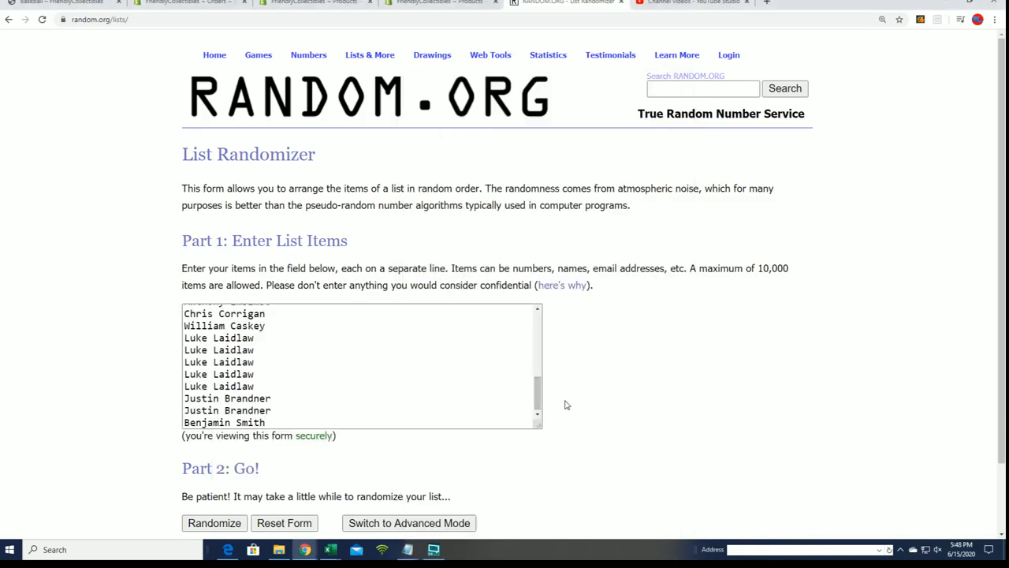
- Randomize the owner list, reshuffle it four more times, and scroll to the results
{"action": "left_click", "coordinate": [213, 522]}
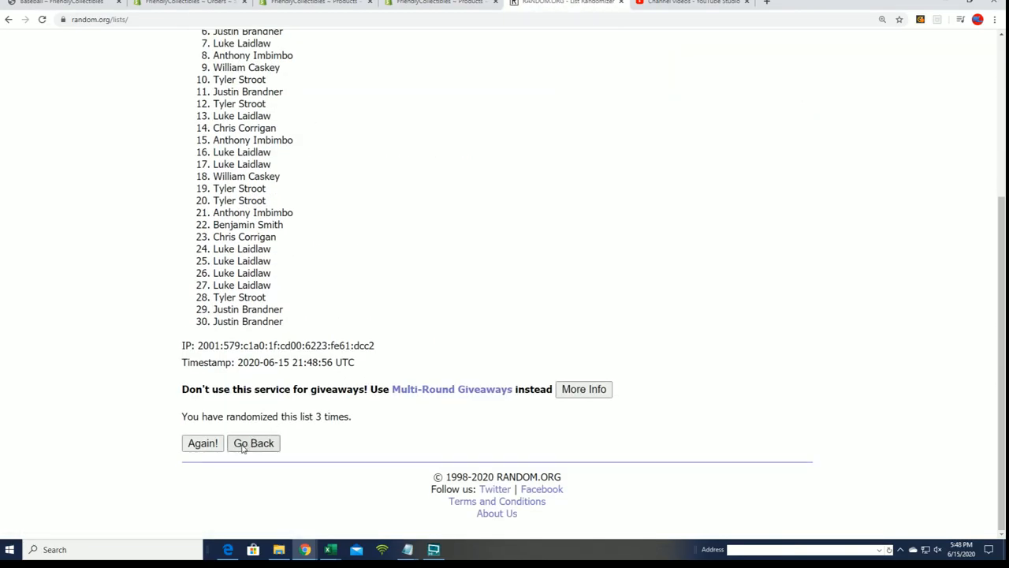
{"action": "left_click", "coordinate": [203, 442]}
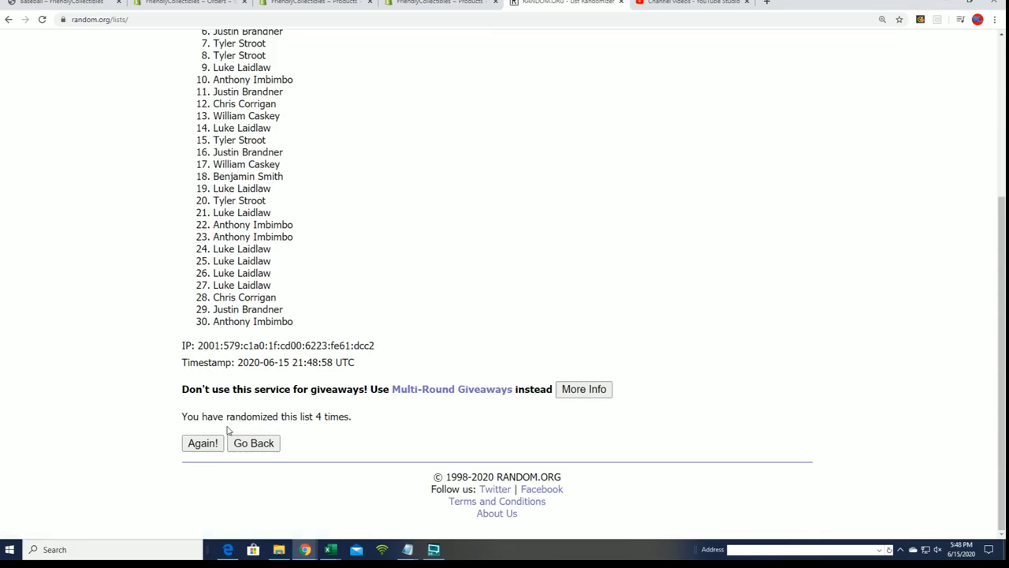
{"action": "left_click", "coordinate": [203, 442]}
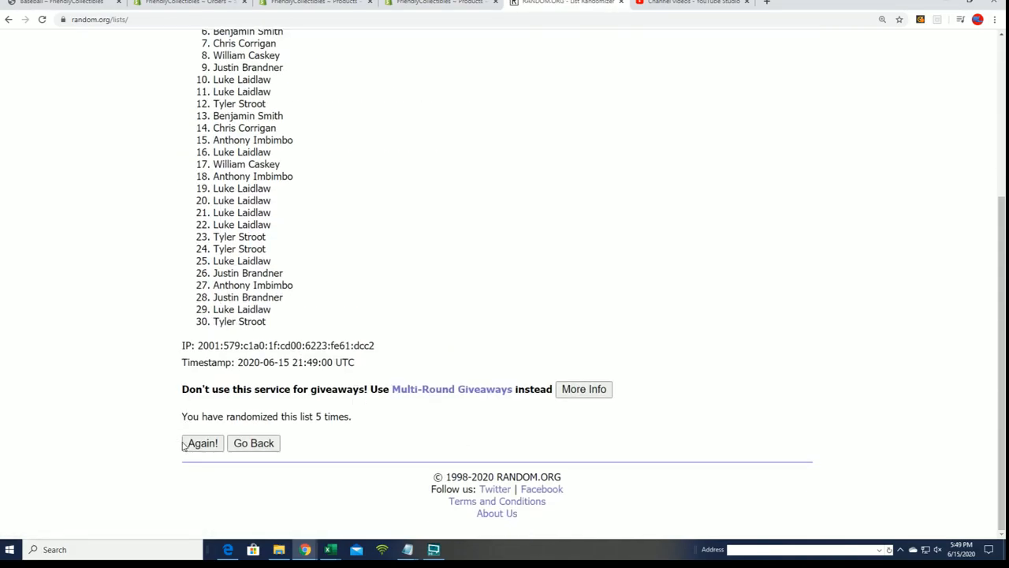
{"action": "left_click", "coordinate": [202, 442]}
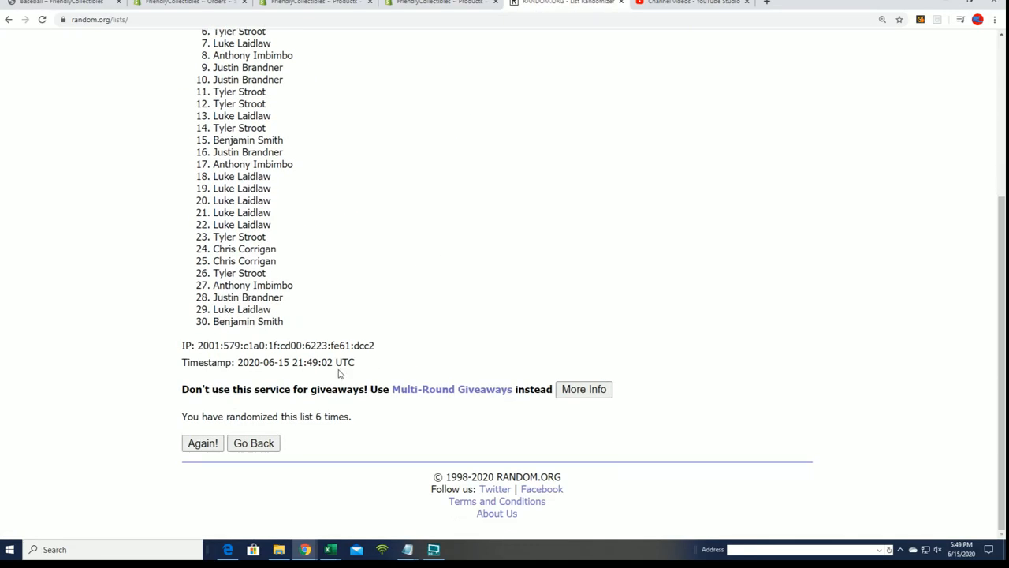
{"action": "left_click", "coordinate": [203, 442]}
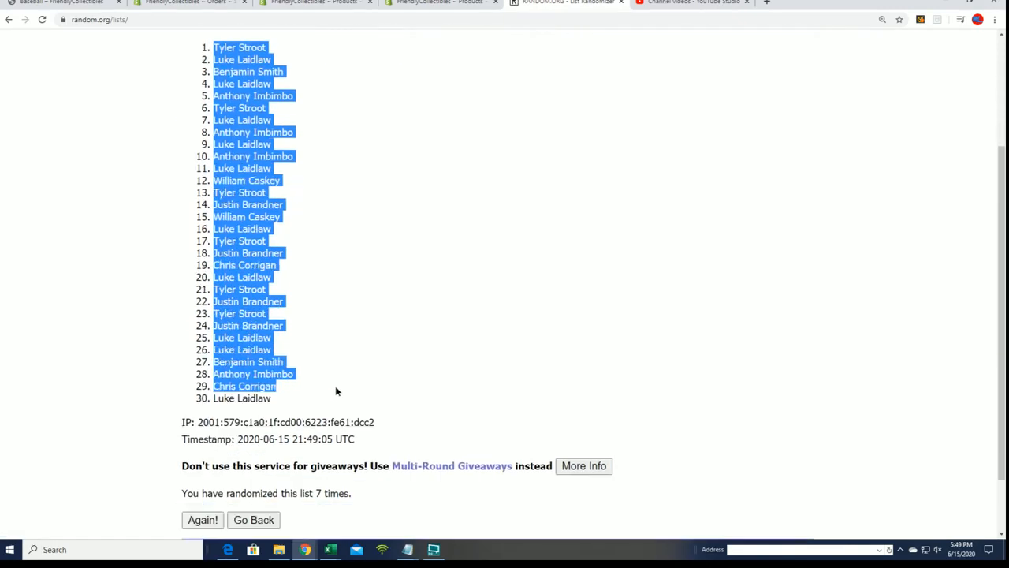
{"action": "scroll", "scroll_direction": "down", "scroll_amount": 3}
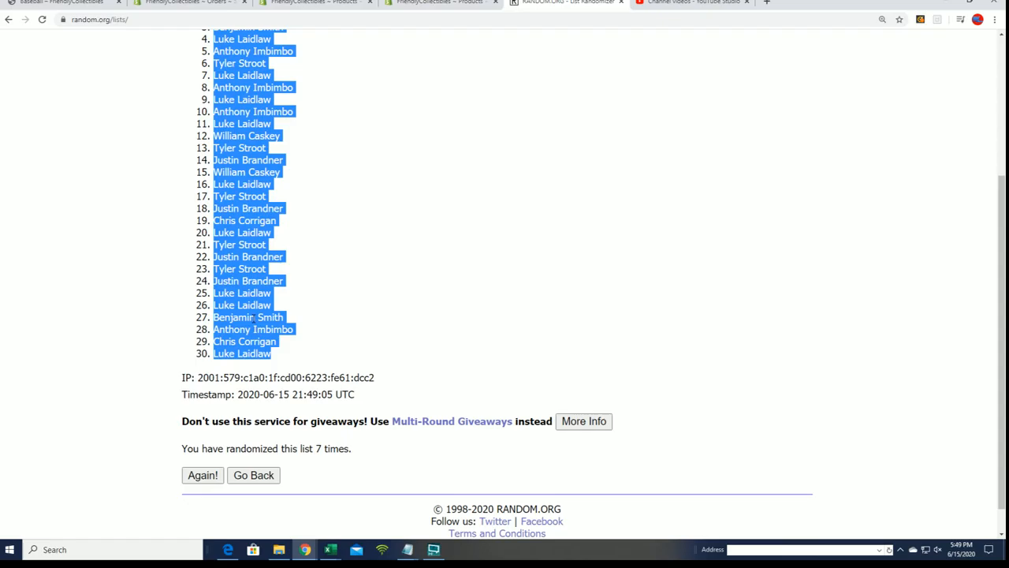
{"action": "mouse_move", "coordinate": [299, 321]}
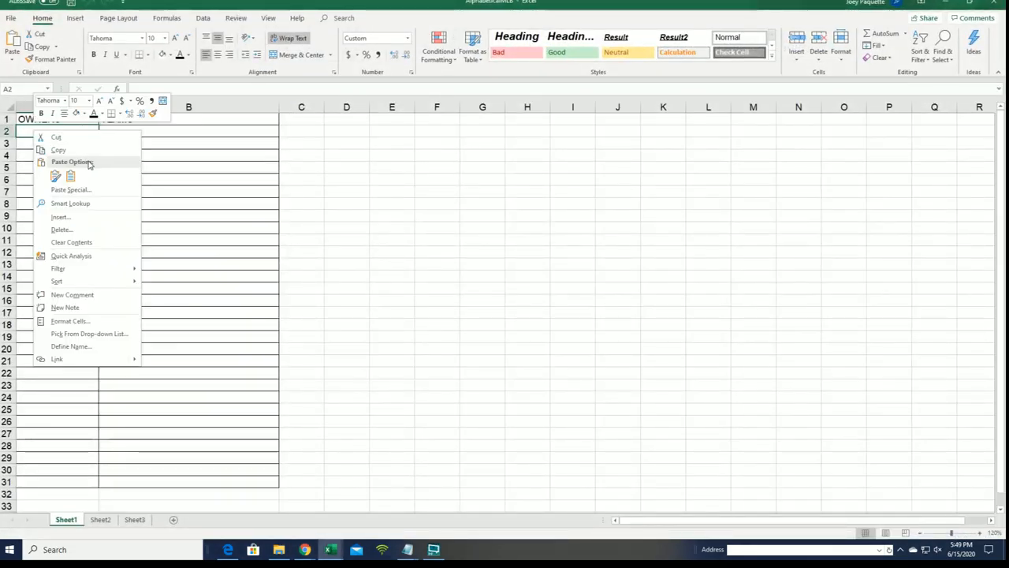
- Paste the shuffled owner names into cell A2 as plain Text via Paste Special
{"action": "left_click", "coordinate": [70, 190]}
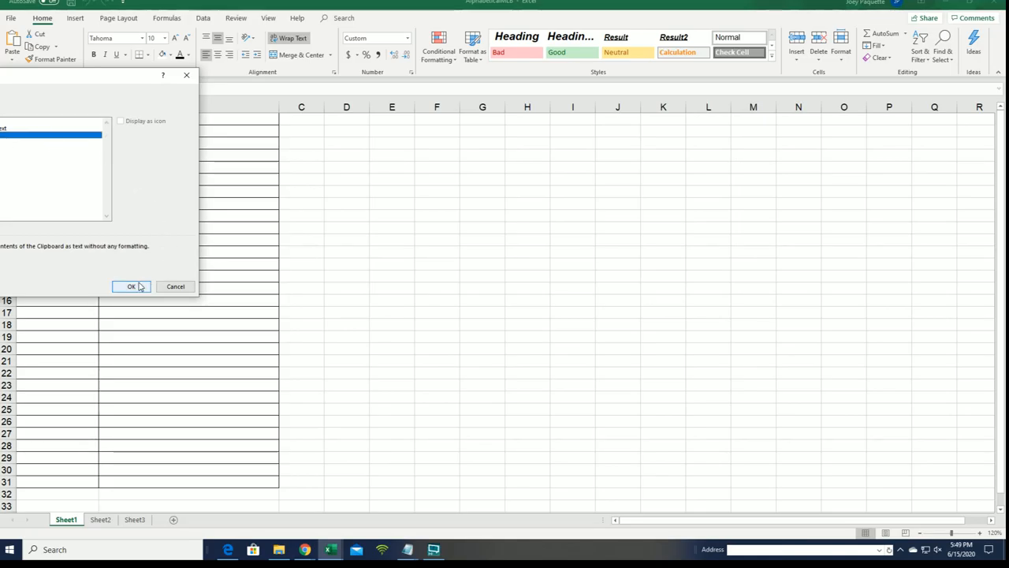
{"action": "left_click", "coordinate": [131, 286]}
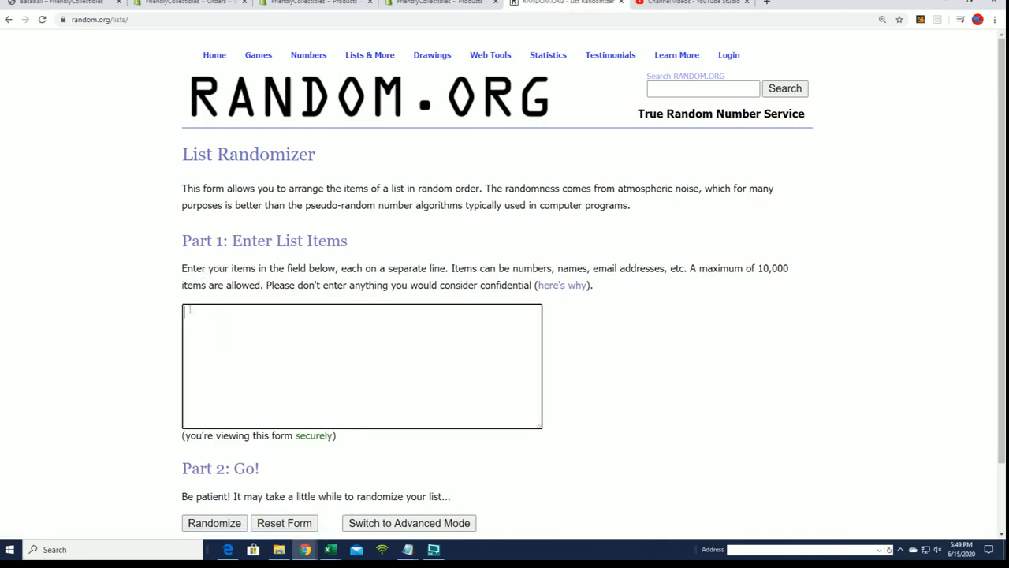
- Paste the 30 MLB team names, starting with Philadelphia Phillies, into the list box
{"action": "type", "text": "Philadelphia Phillies"}
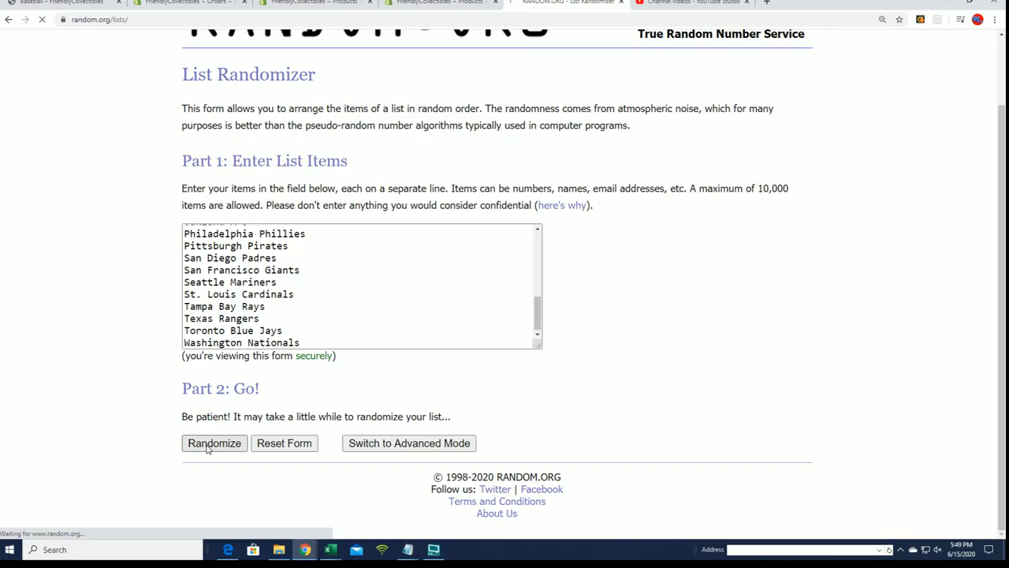
- Randomize the team list and reshuffle it twice
{"action": "left_click", "coordinate": [213, 442]}
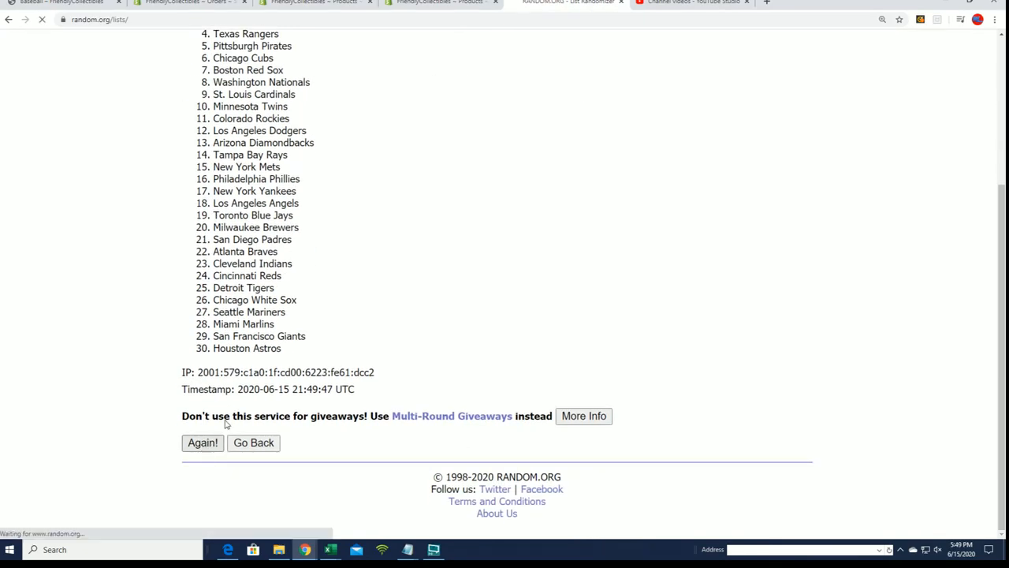
{"action": "left_click", "coordinate": [202, 442]}
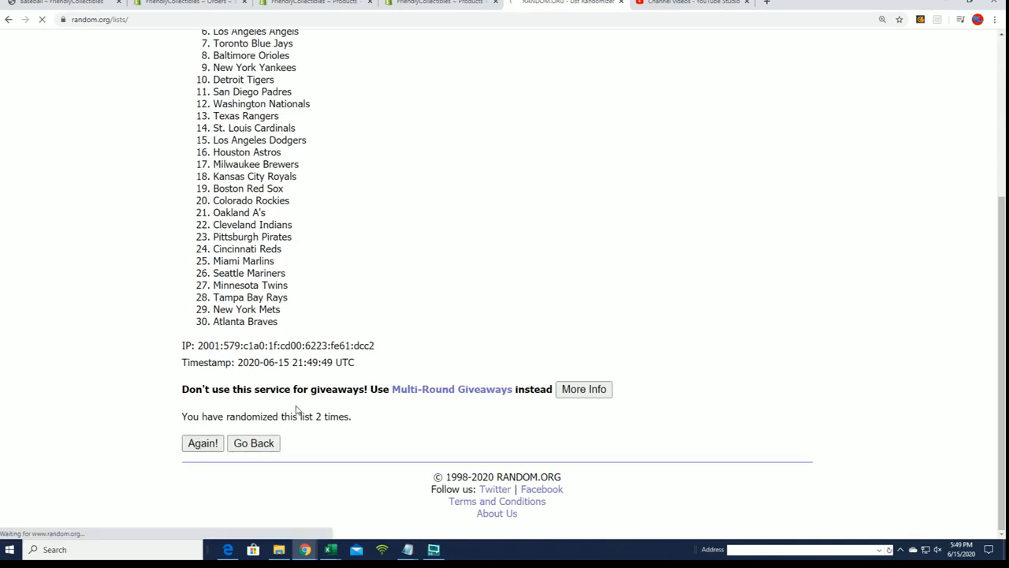
{"action": "left_click", "coordinate": [203, 442]}
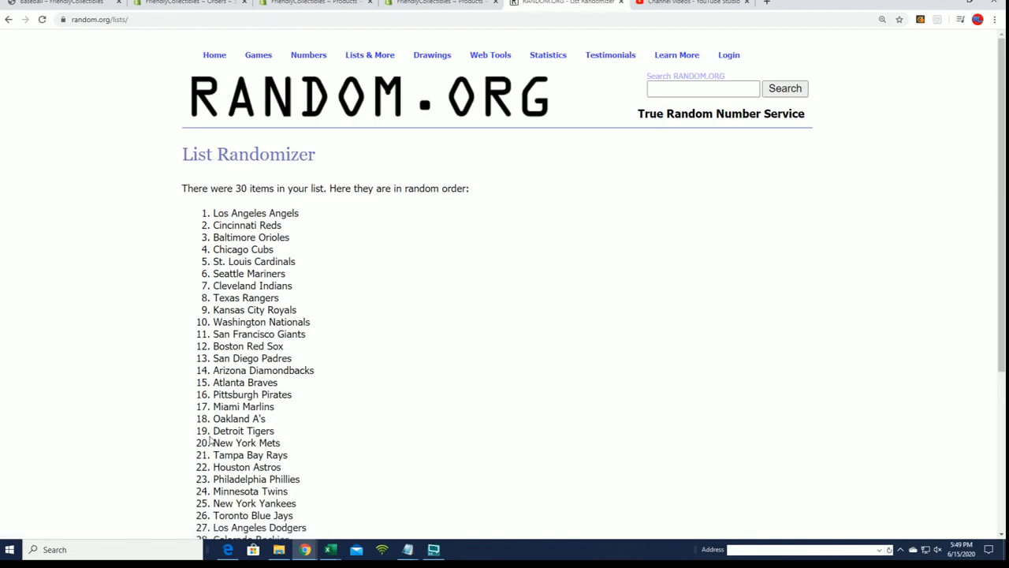
{"action": "scroll", "scroll_direction": "down", "scroll_amount": 3}
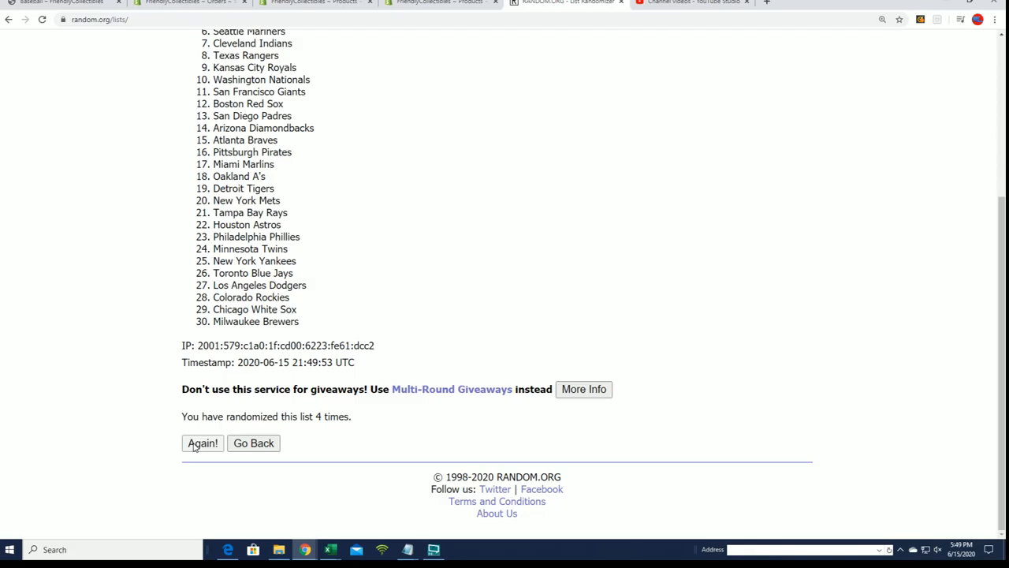
- Reshuffle the teams three more times and copy the final randomized list
{"action": "left_click", "coordinate": [202, 443]}
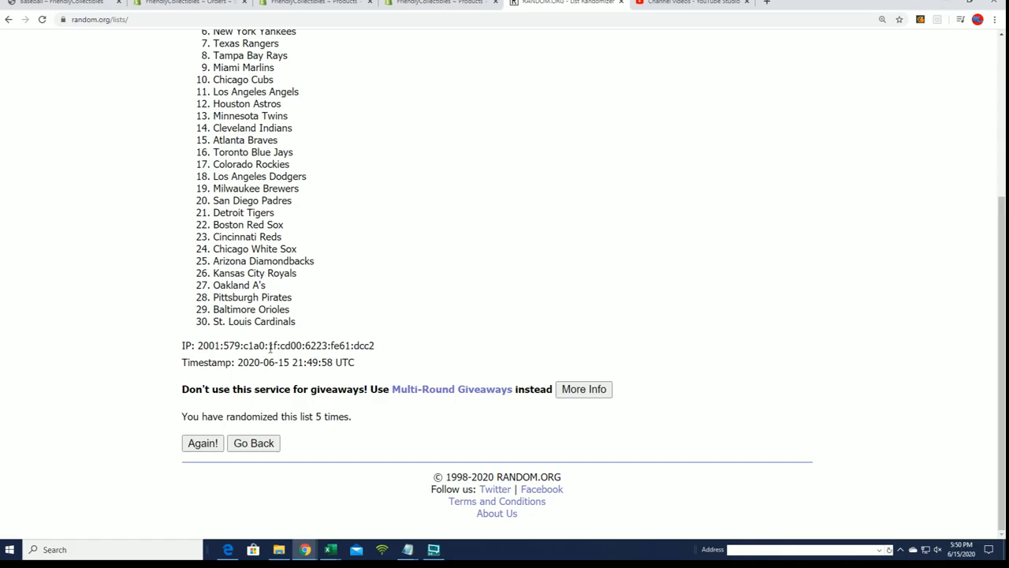
{"action": "left_click", "coordinate": [203, 442]}
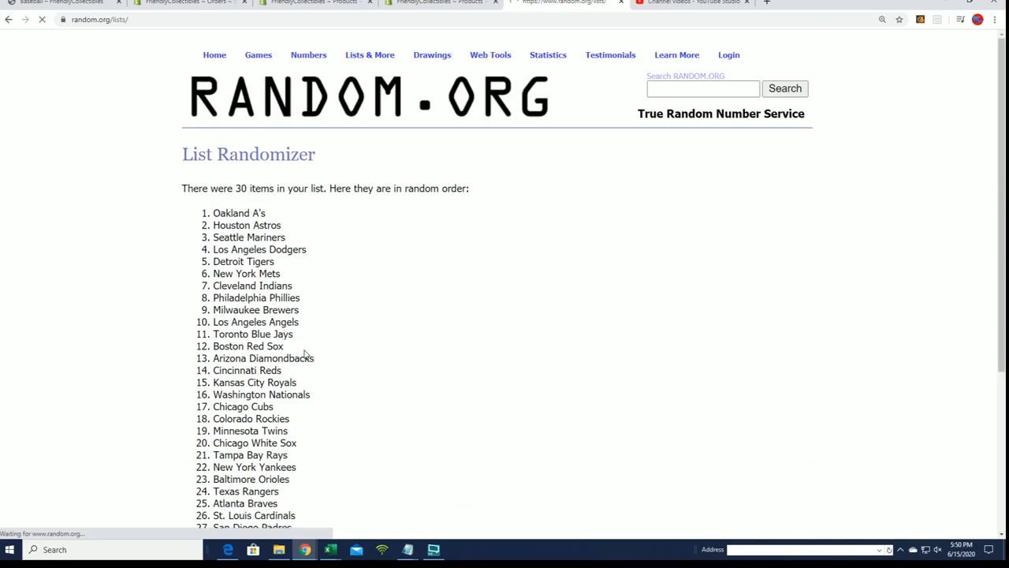
{"action": "scroll", "scroll_direction": "down", "scroll_amount": 3}
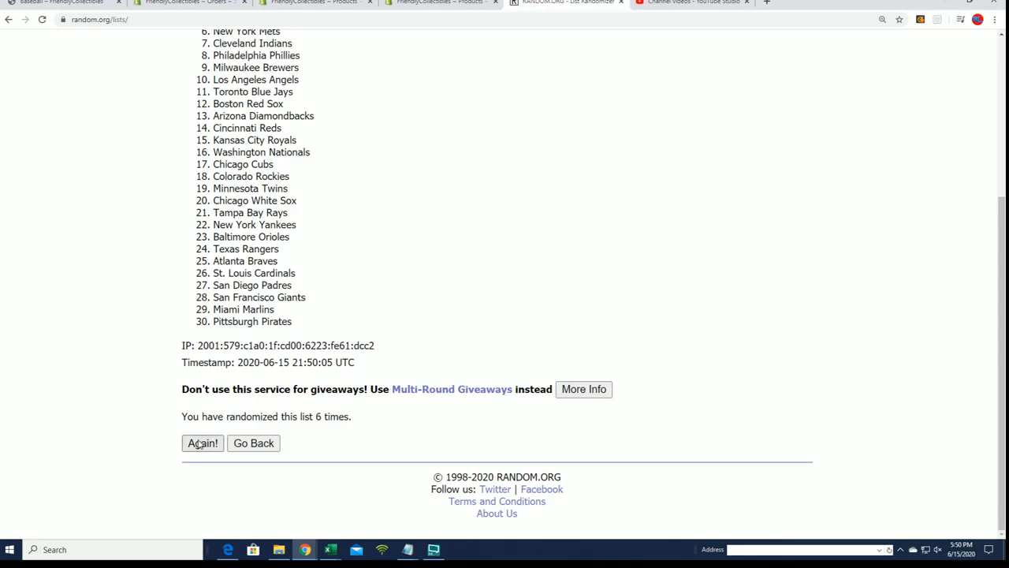
{"action": "left_click", "coordinate": [203, 442]}
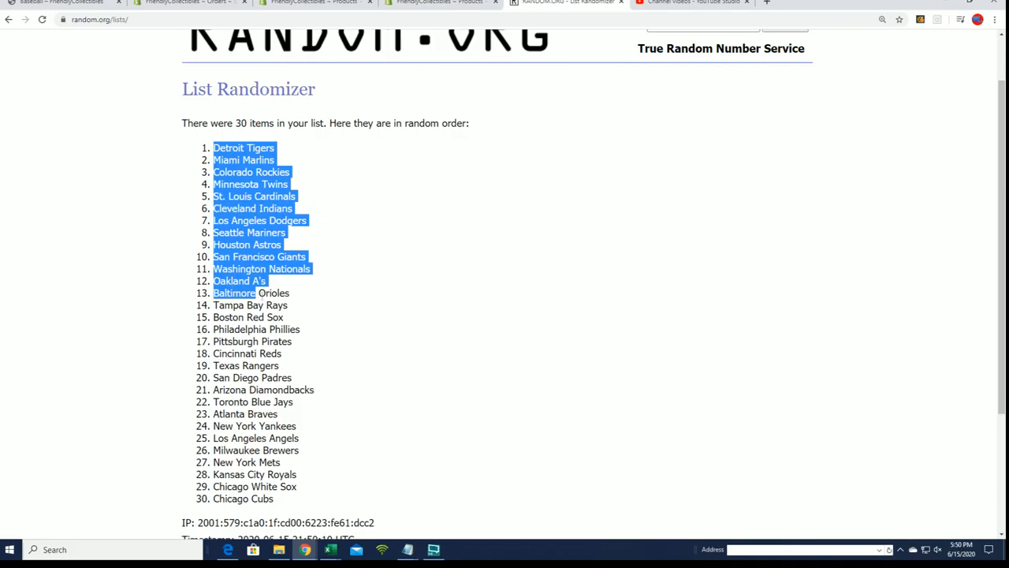
{"action": "right_click", "coordinate": [272, 339]}
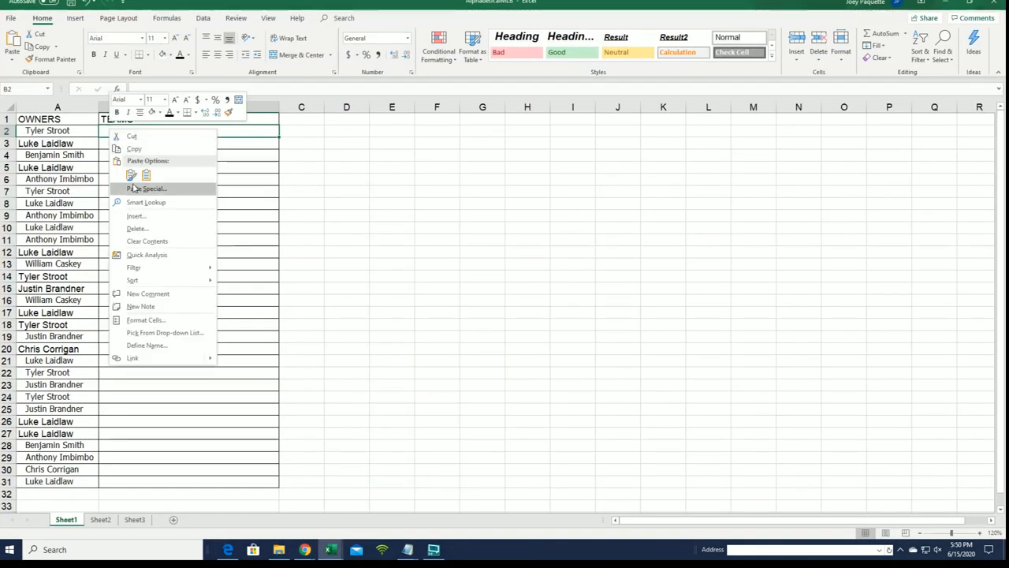
- Paste the shuffled team names into cell B2 as plain Text via Paste Special
{"action": "left_click", "coordinate": [146, 189]}
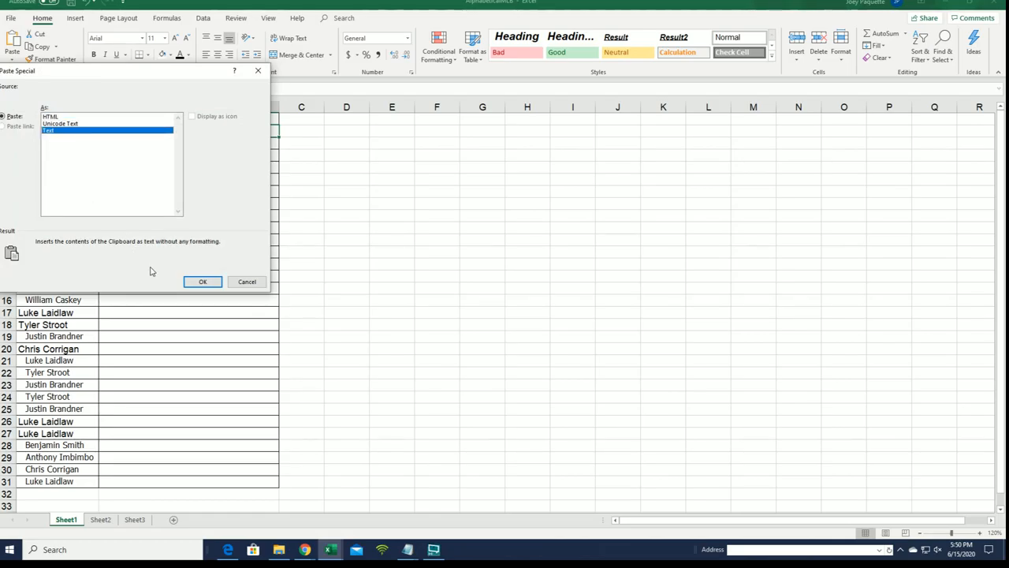
{"action": "left_click", "coordinate": [203, 281]}
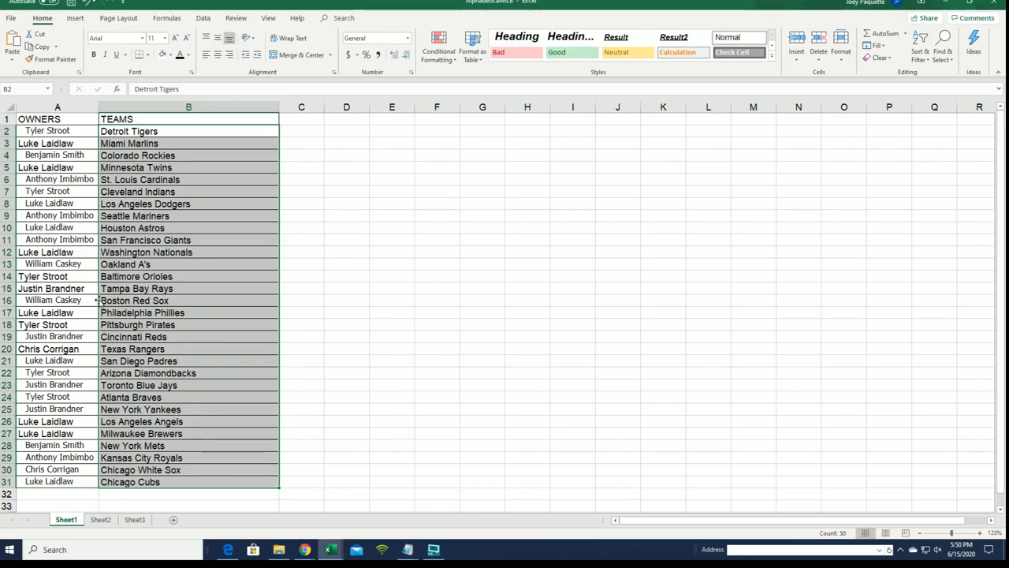
{"action": "mouse_move", "coordinate": [602, 88]}
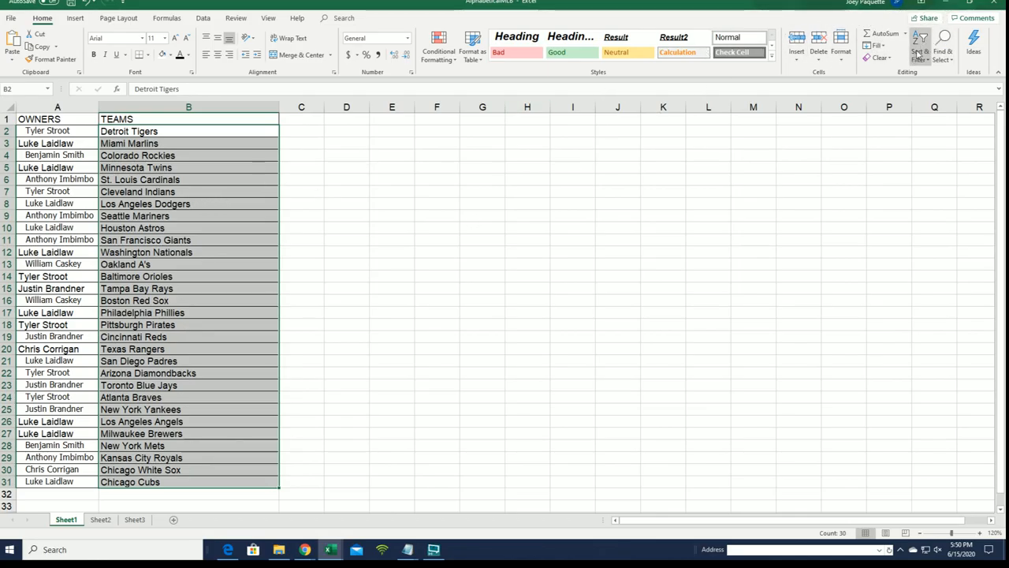
- Sort teams A to Z with the selection expanded, then deselect to review
{"action": "left_click", "coordinate": [919, 43]}
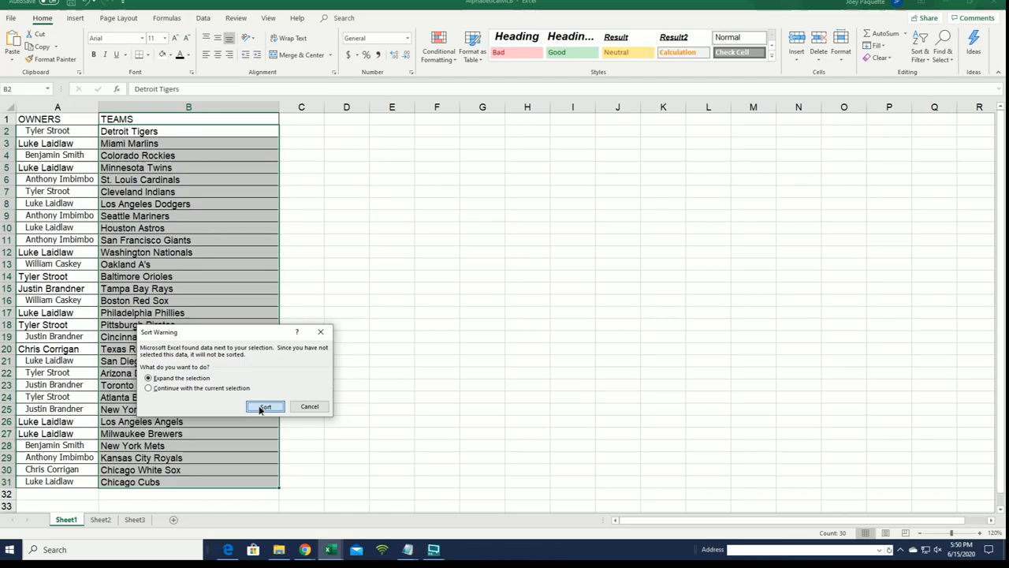
{"action": "left_click", "coordinate": [265, 406]}
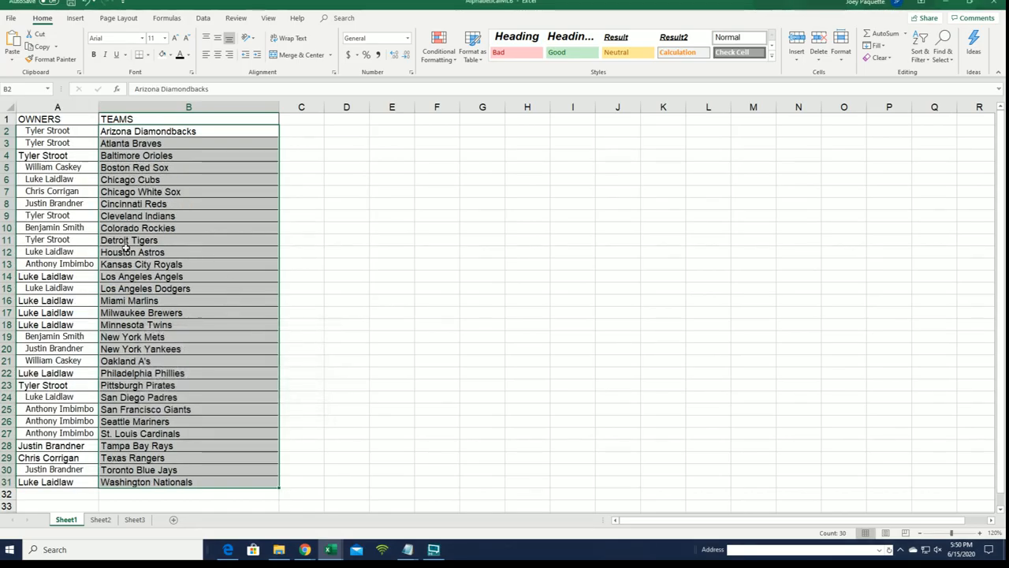
{"action": "left_click", "coordinate": [189, 349]}
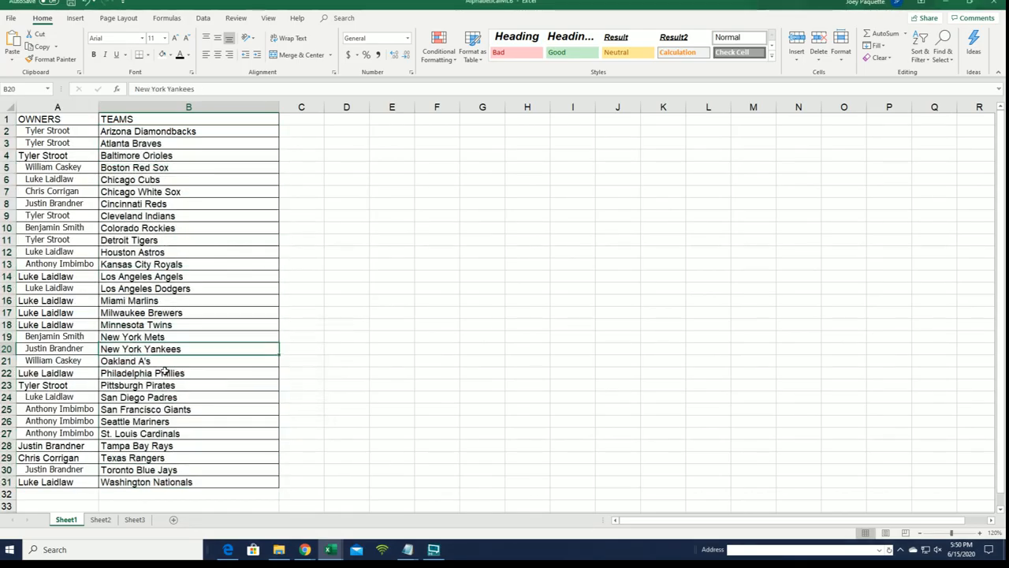